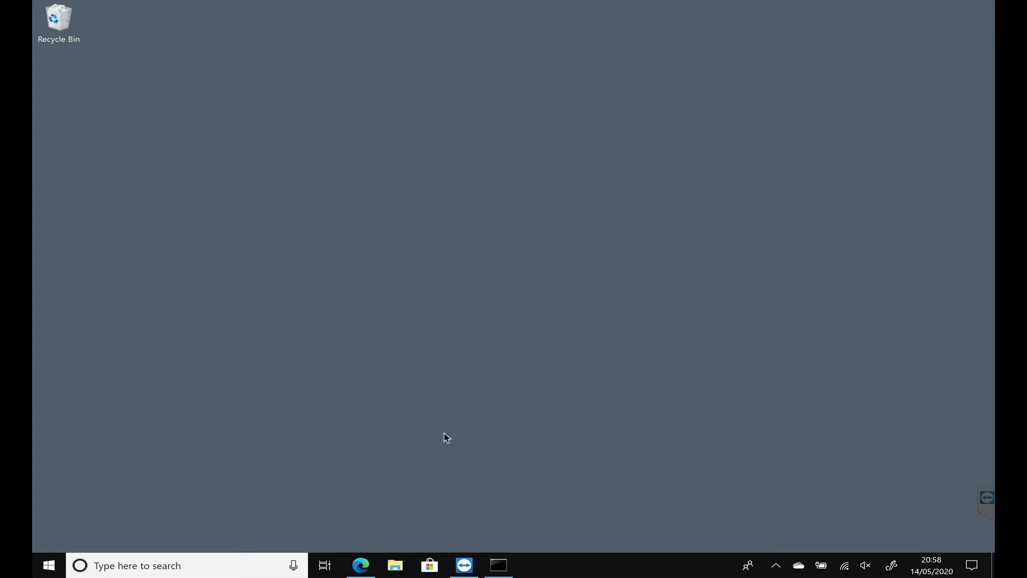
- Go from php.net to Windows downloads and scroll to VC15 x64 Non Thread Safe
left_click(360, 565)
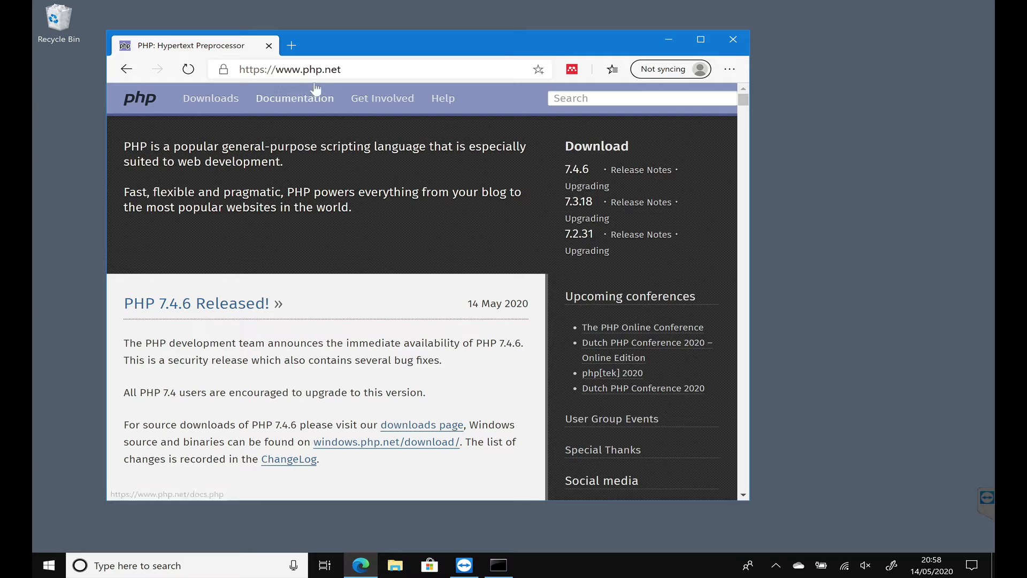
mouse_move(329, 82)
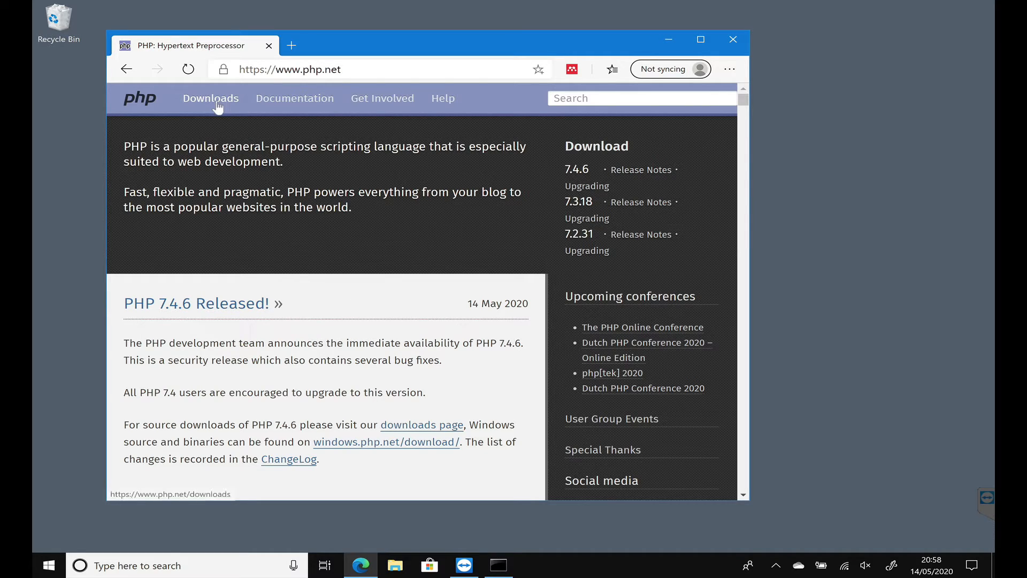
left_click(210, 97)
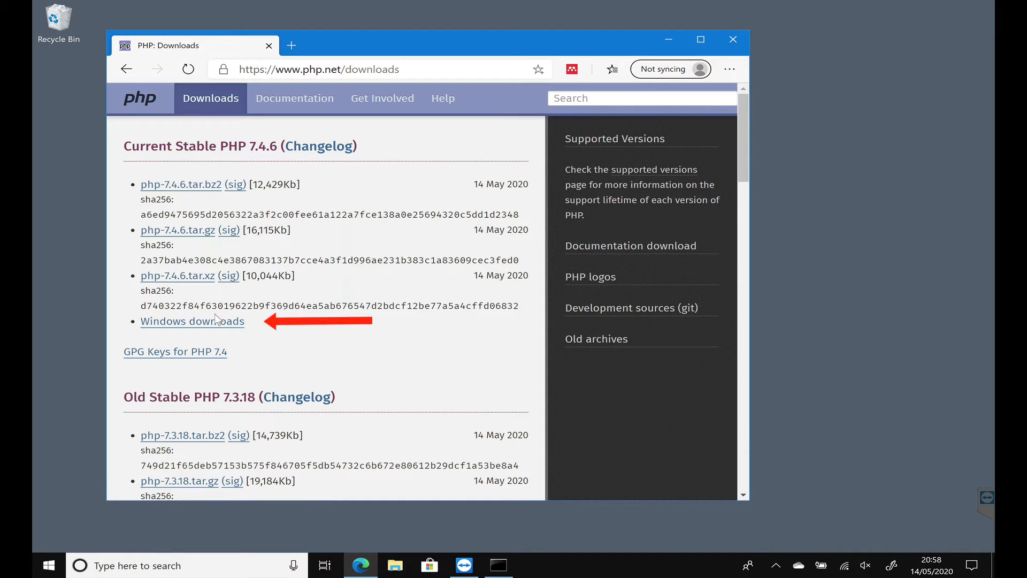
mouse_move(192, 321)
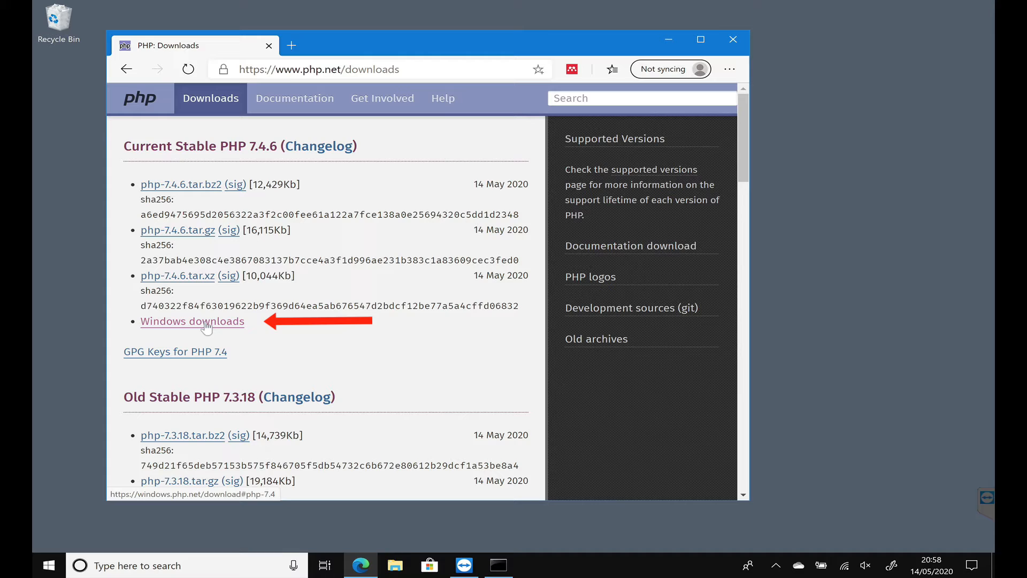
left_click(192, 321)
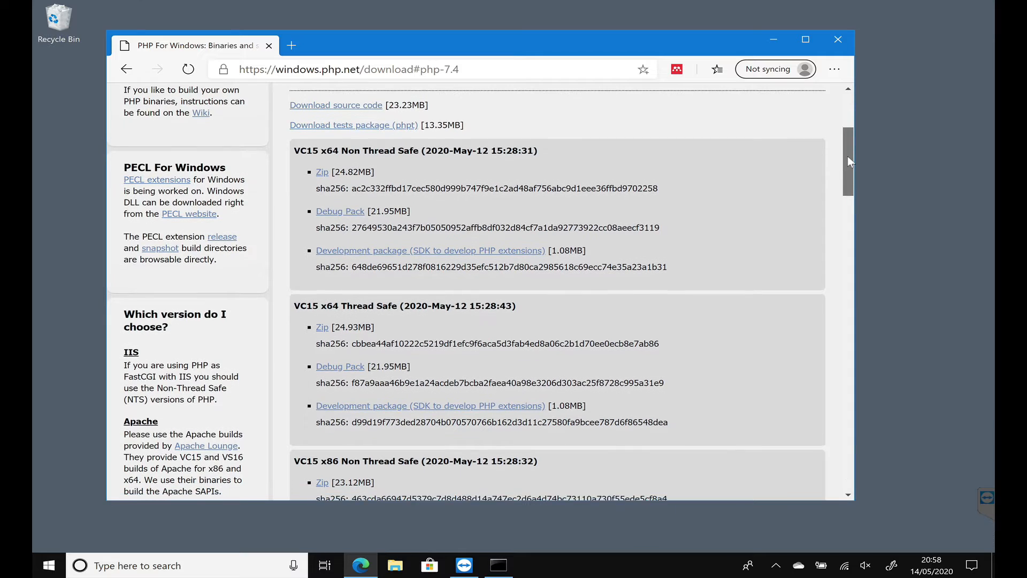
scroll("down", 3)
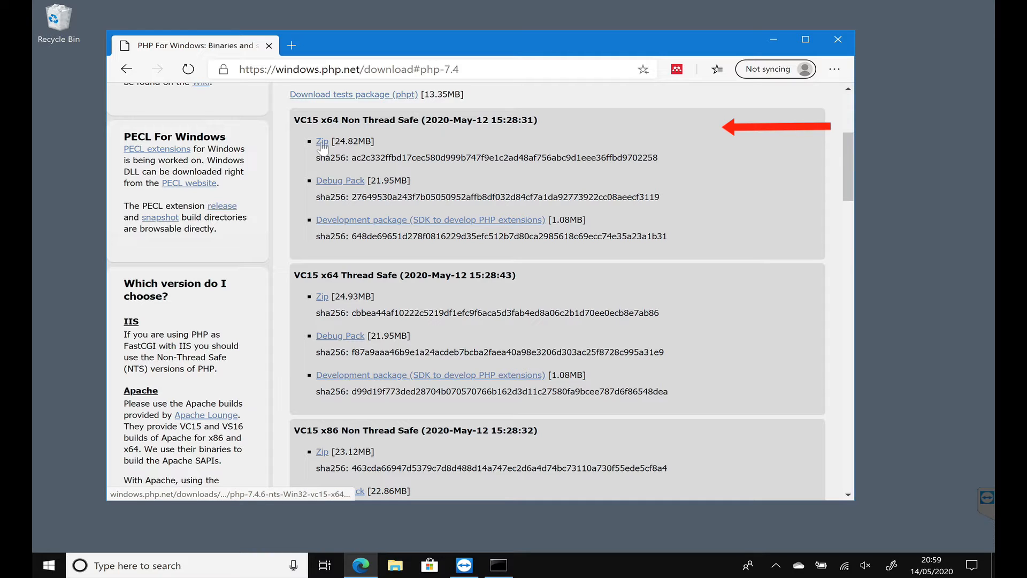
- Download the PHP 7.4.6 VC15 x64 Non Thread Safe zip and open it
left_click(321, 142)
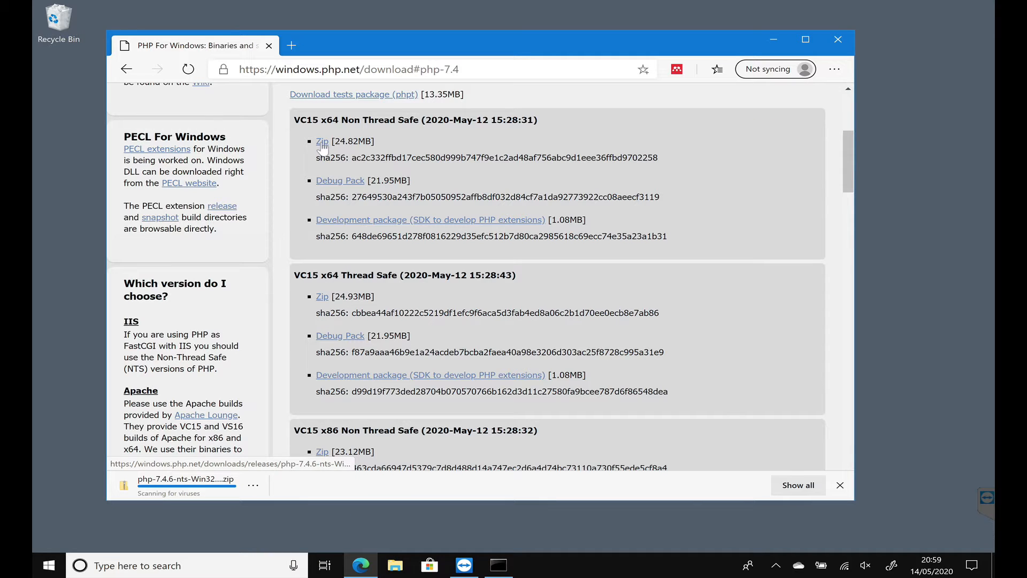
left_click(253, 485)
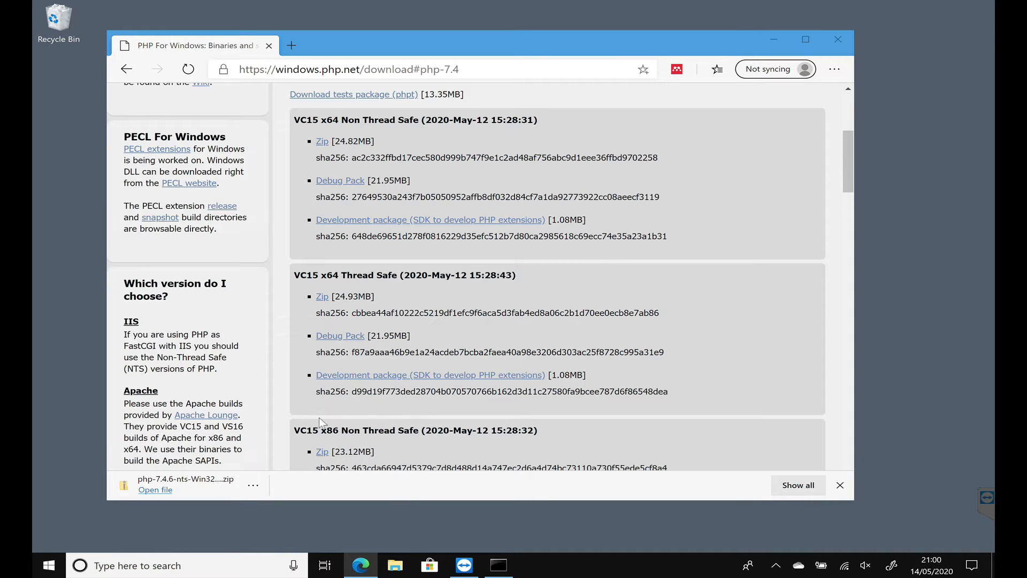
left_click(155, 490)
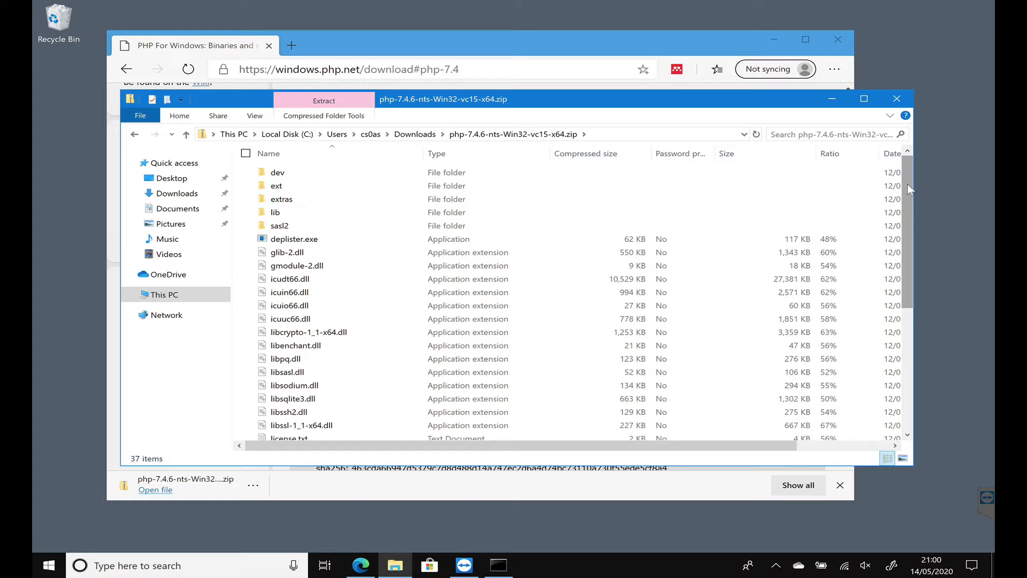
- Scroll through the zip's contents in File Explorer
scroll("down", 3)
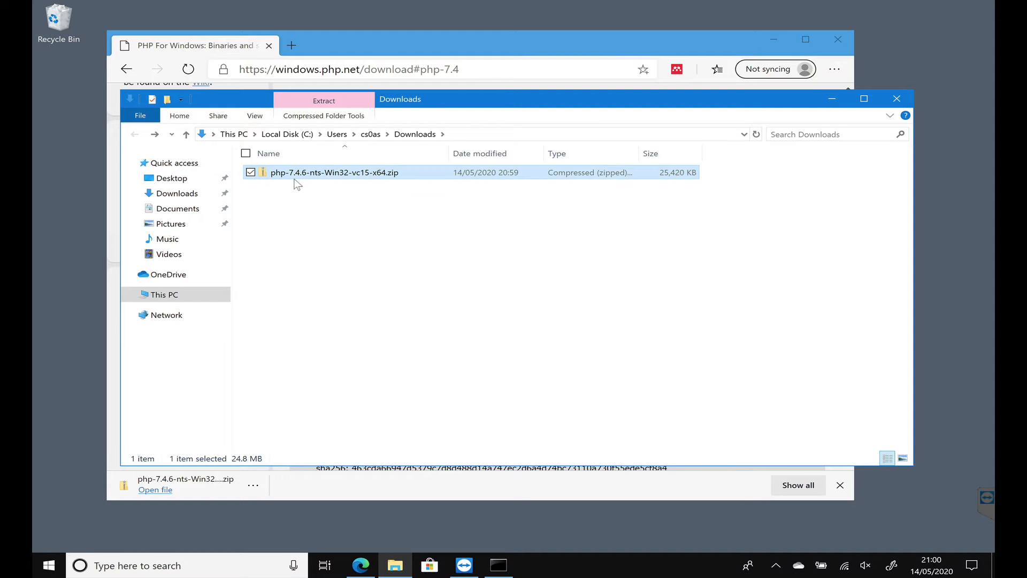
- Extract the PHP zip with Extract All into a new Downloads\php folder
right_click(334, 172)
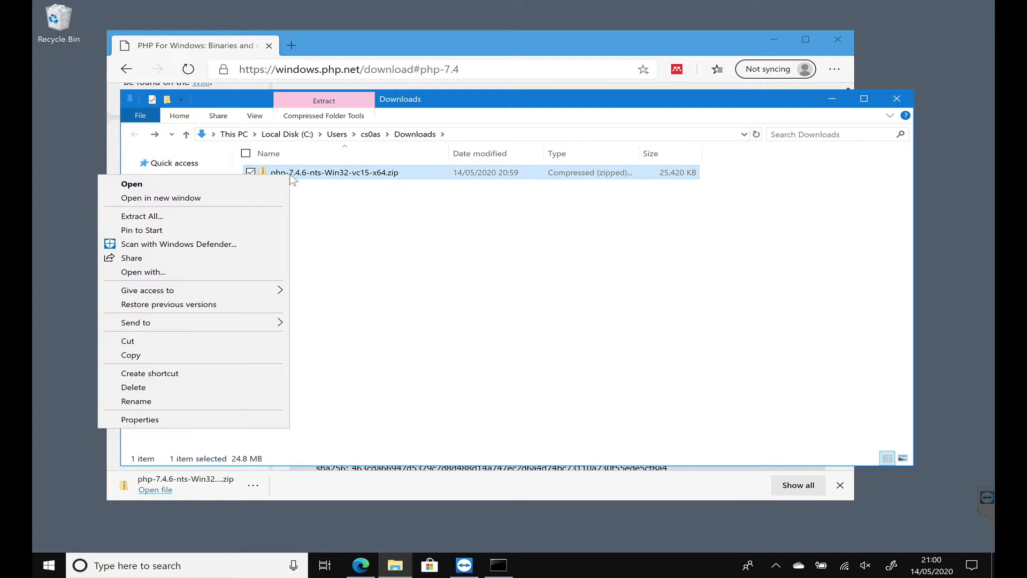
left_click(141, 216)
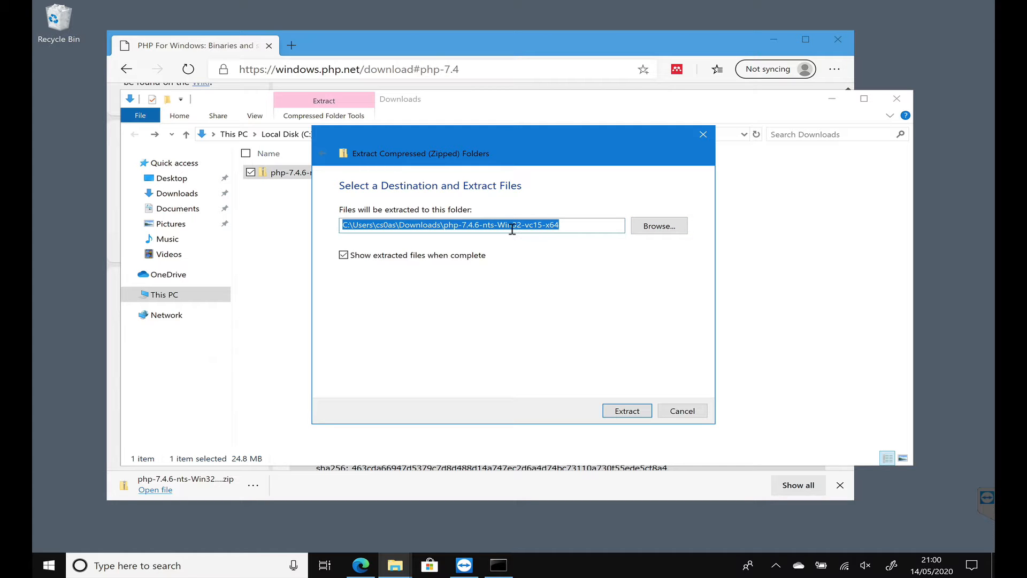
left_click(446, 224)
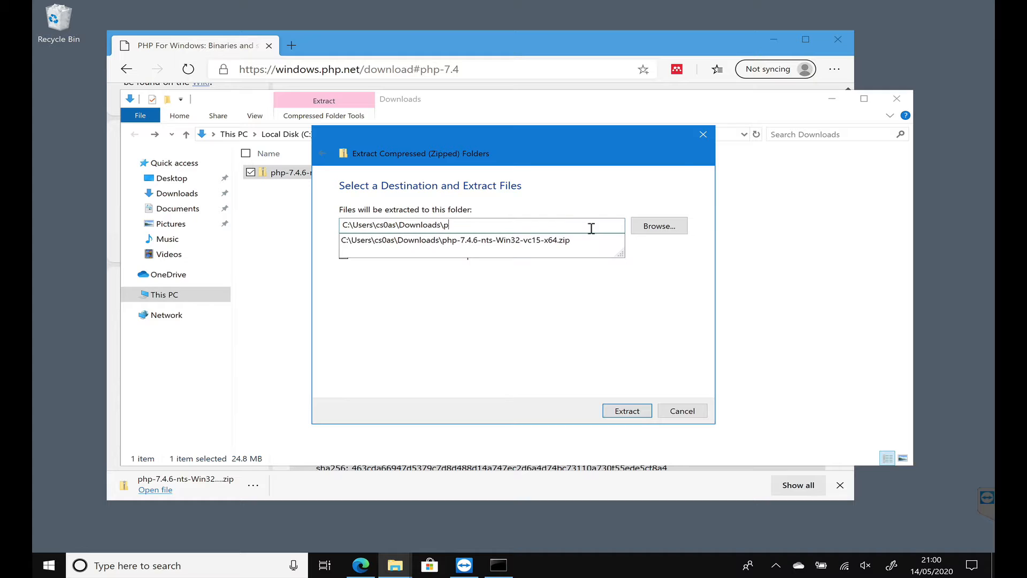
type("hp")
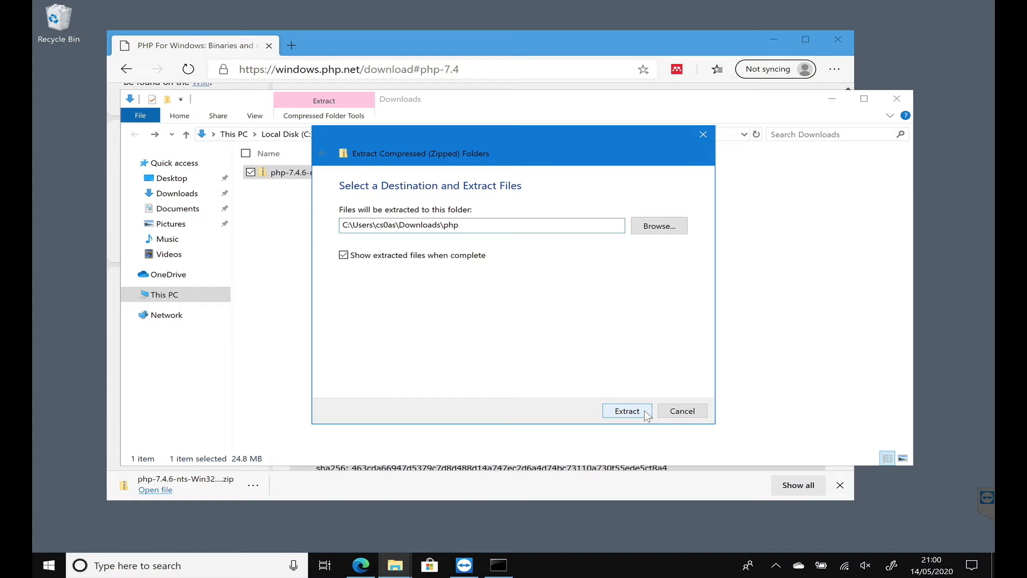
left_click(626, 411)
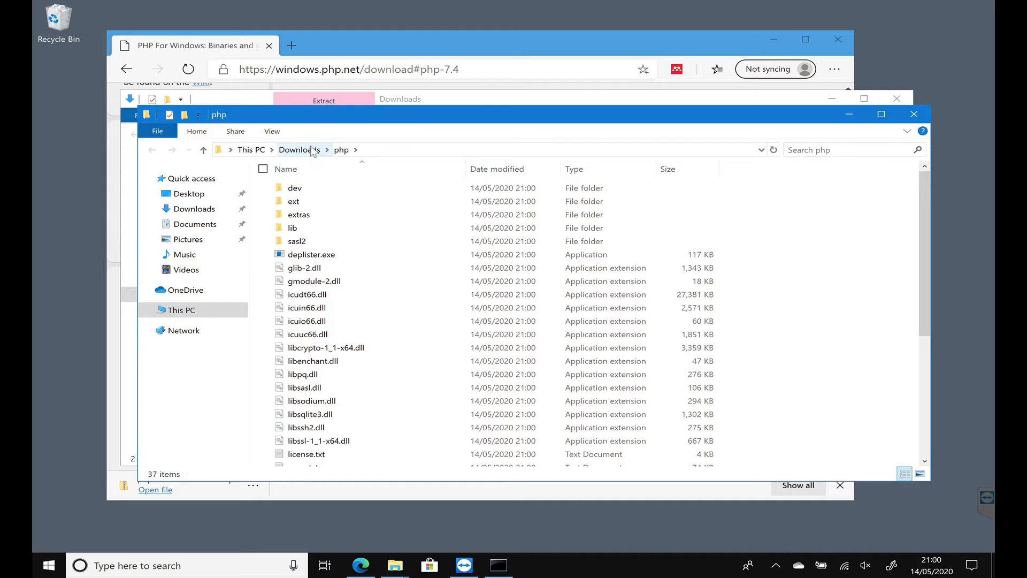
- Delete the downloaded PHP zip from the Downloads folder
left_click(300, 150)
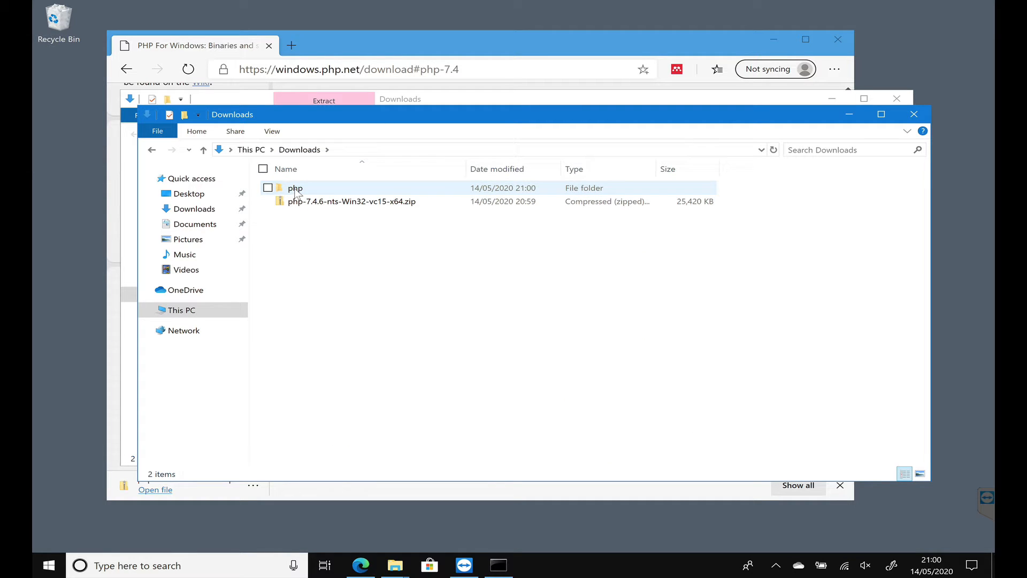
left_click(352, 201)
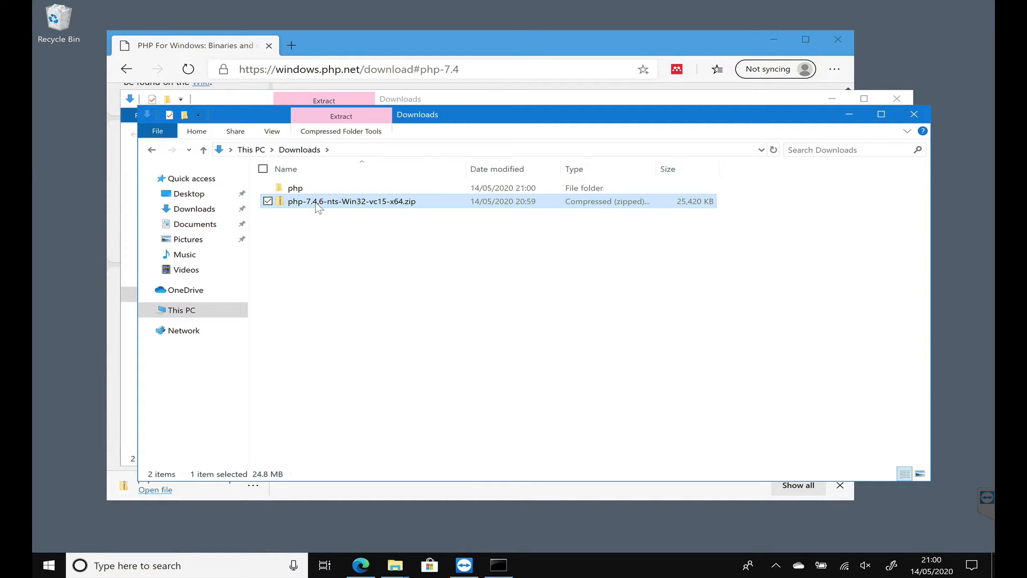
right_click(350, 201)
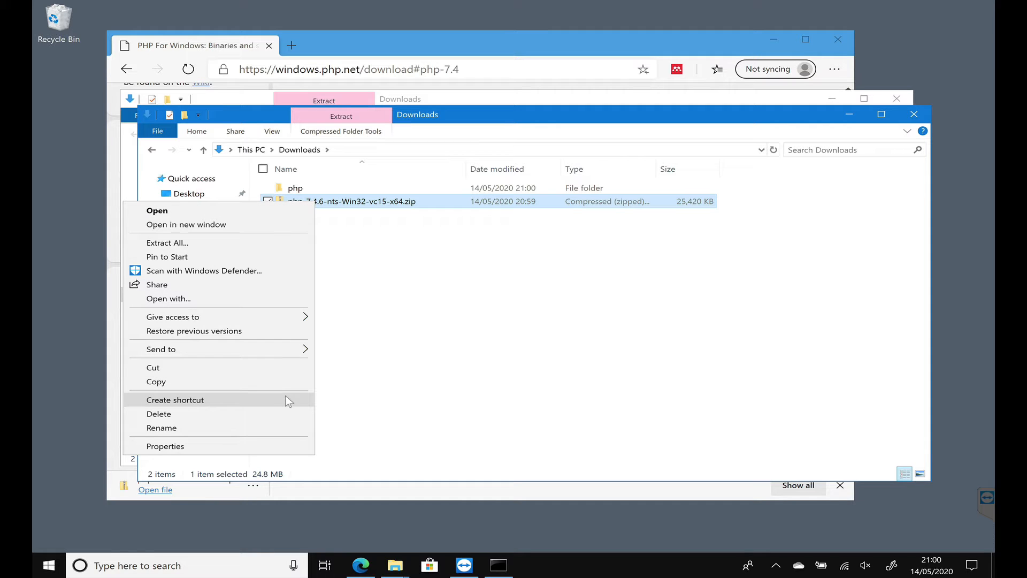
left_click(158, 414)
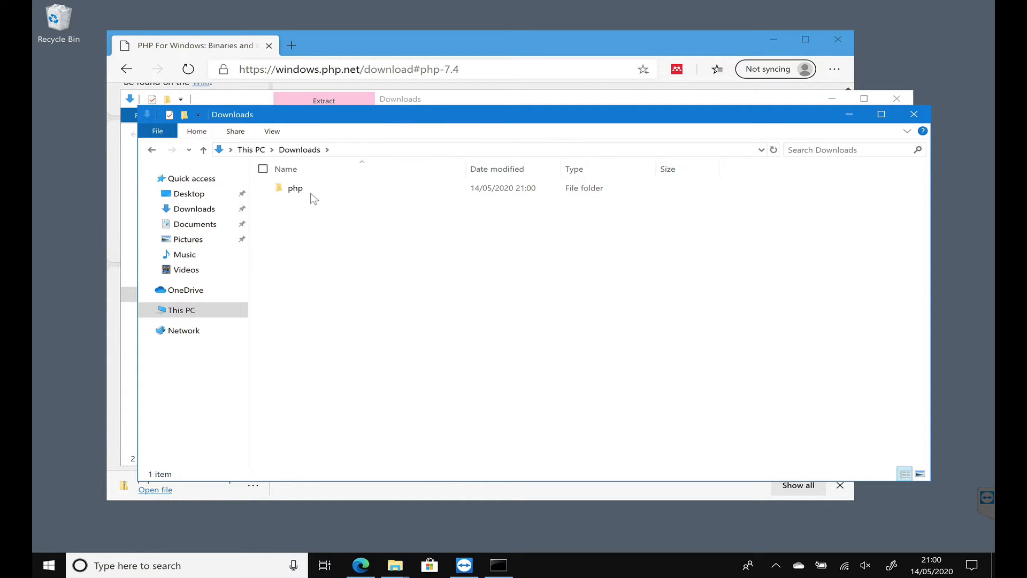
- Open the extracted php folder and select php.exe
double_click(295, 187)
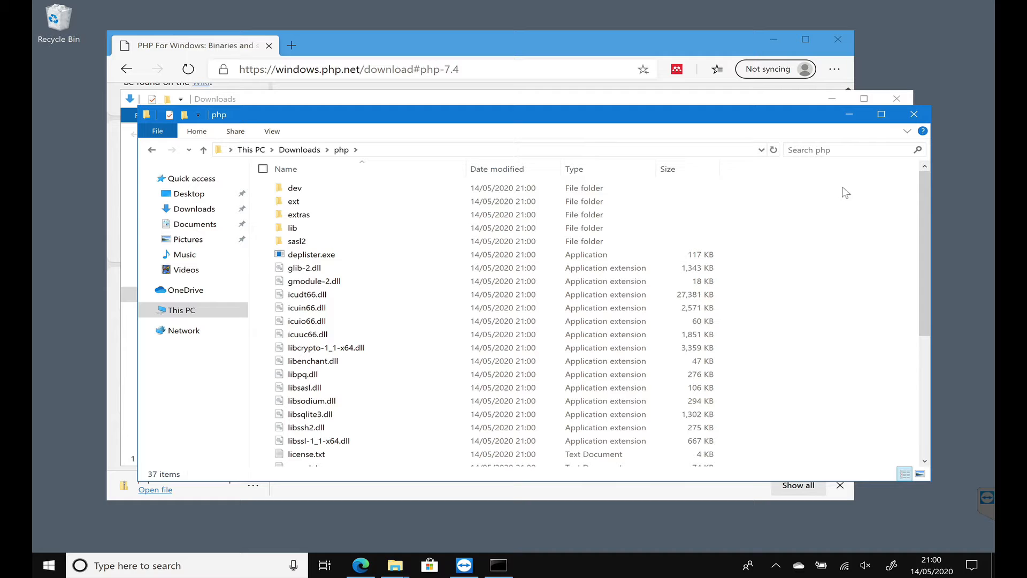
scroll("down", 3)
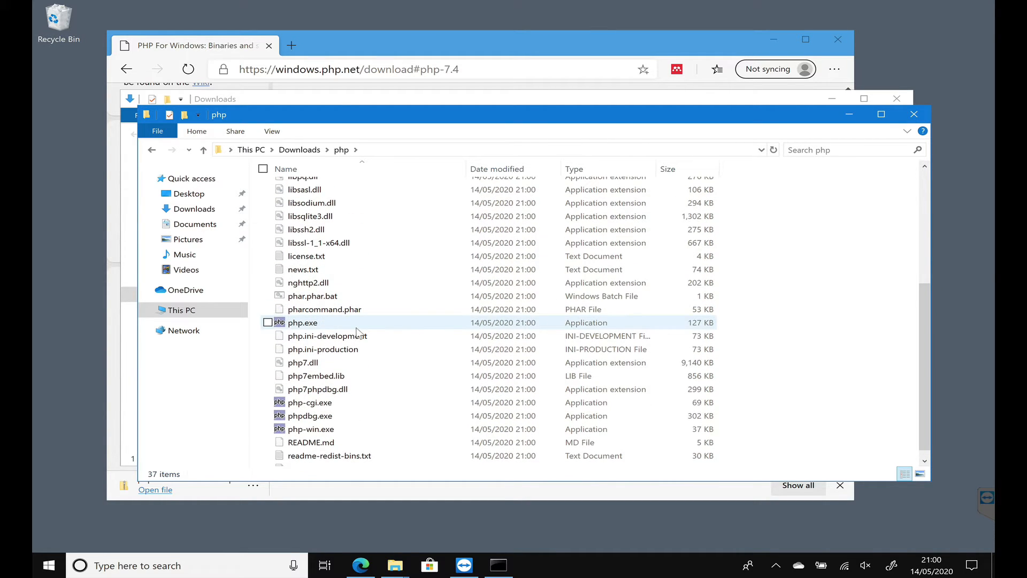
left_click(302, 322)
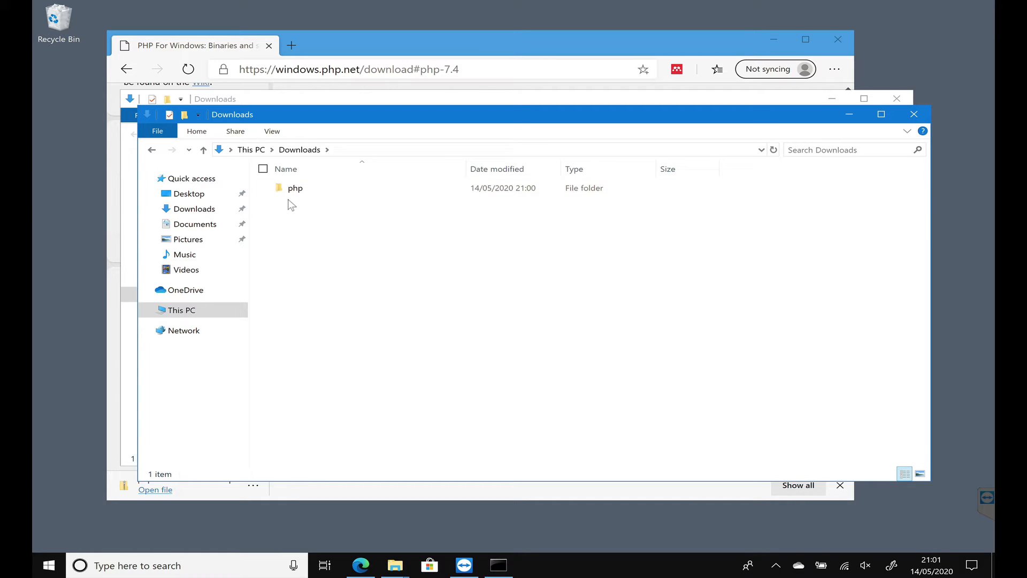
mouse_move(302, 204)
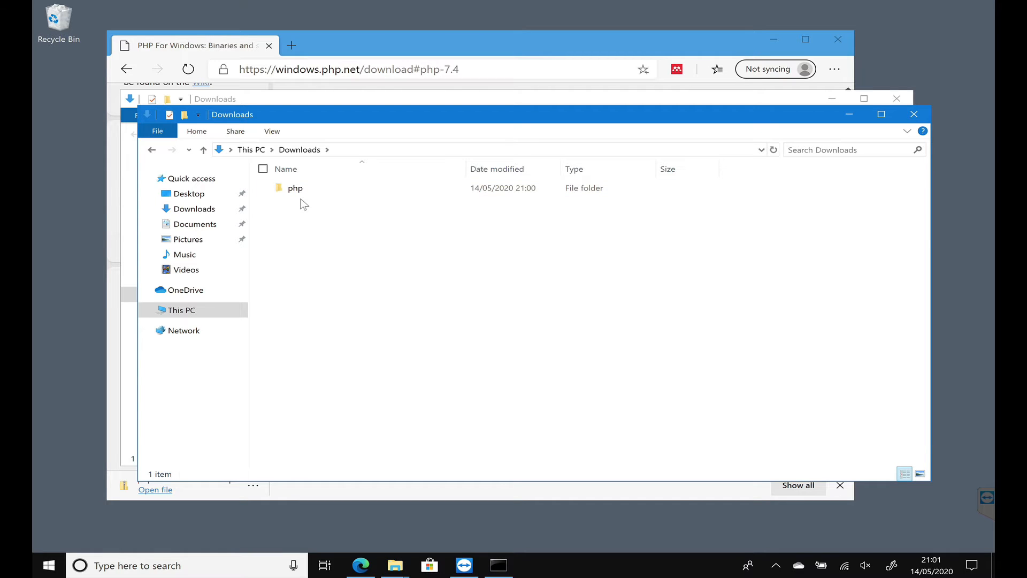
mouse_move(298, 214)
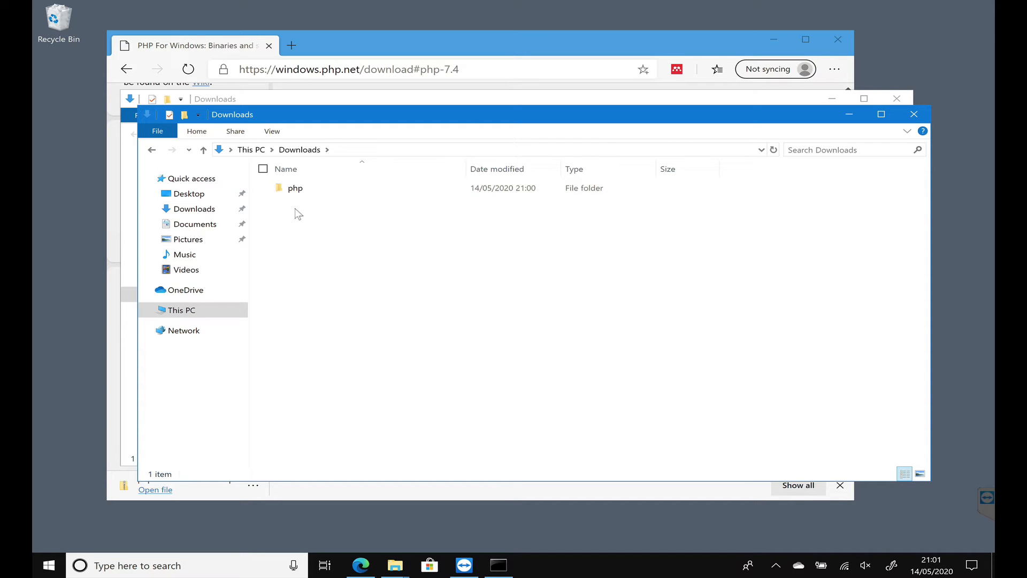
- Open a second File Explorer window and select the php folder
left_click(158, 131)
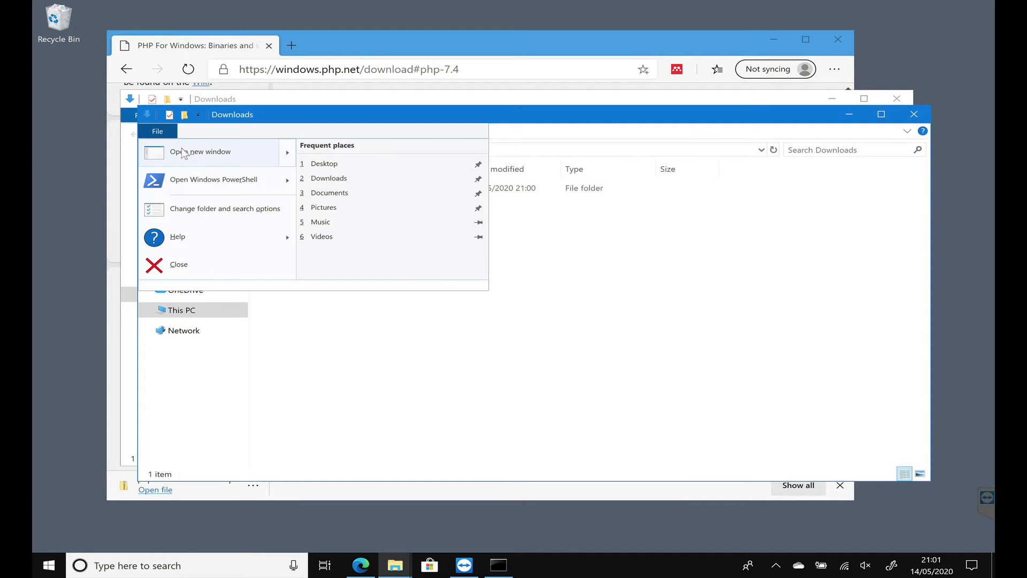
left_click(201, 152)
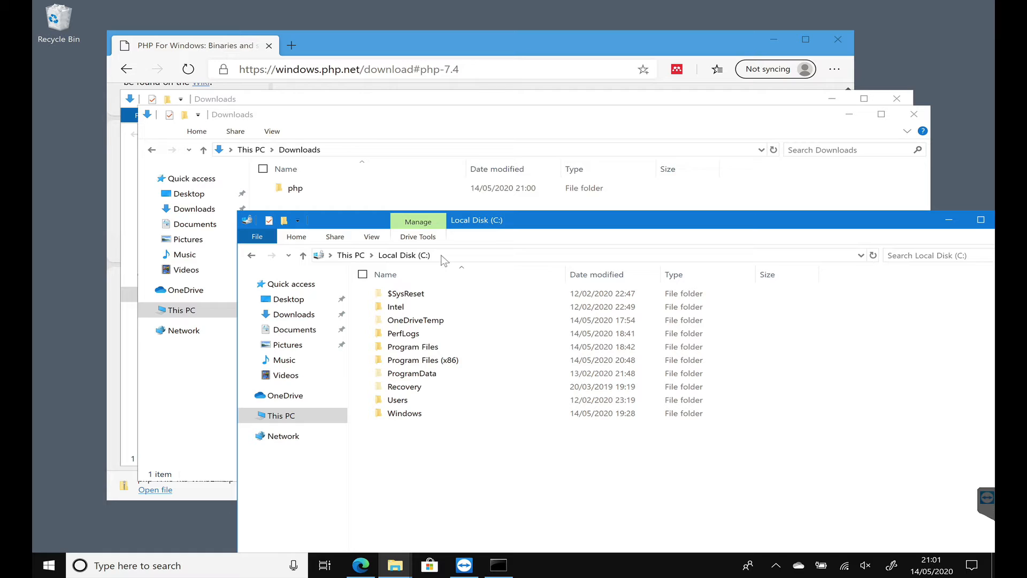
left_click(295, 188)
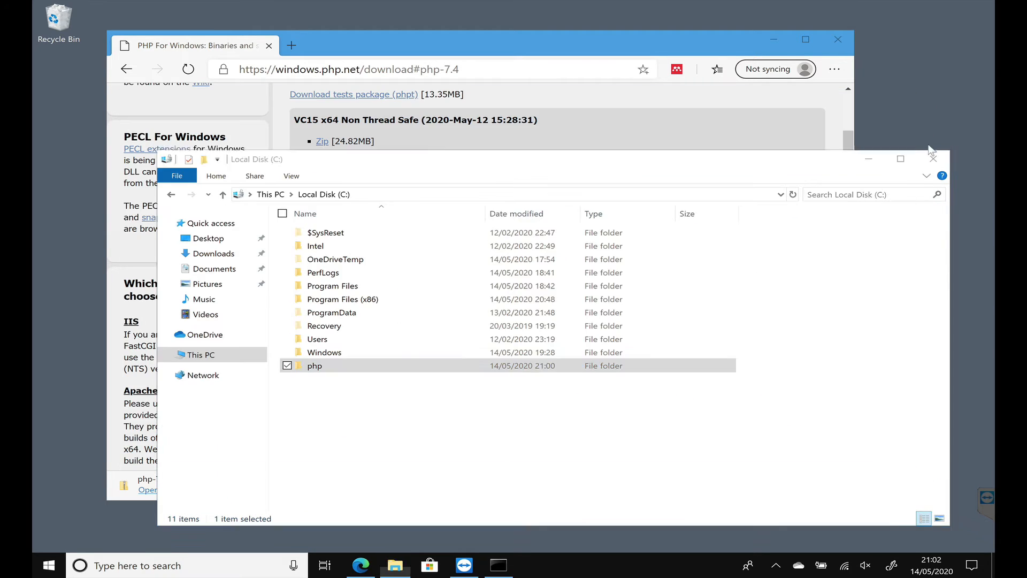
- Switch between the Local Disk and Command Prompt windows and close the PHP download page
left_click(498, 566)
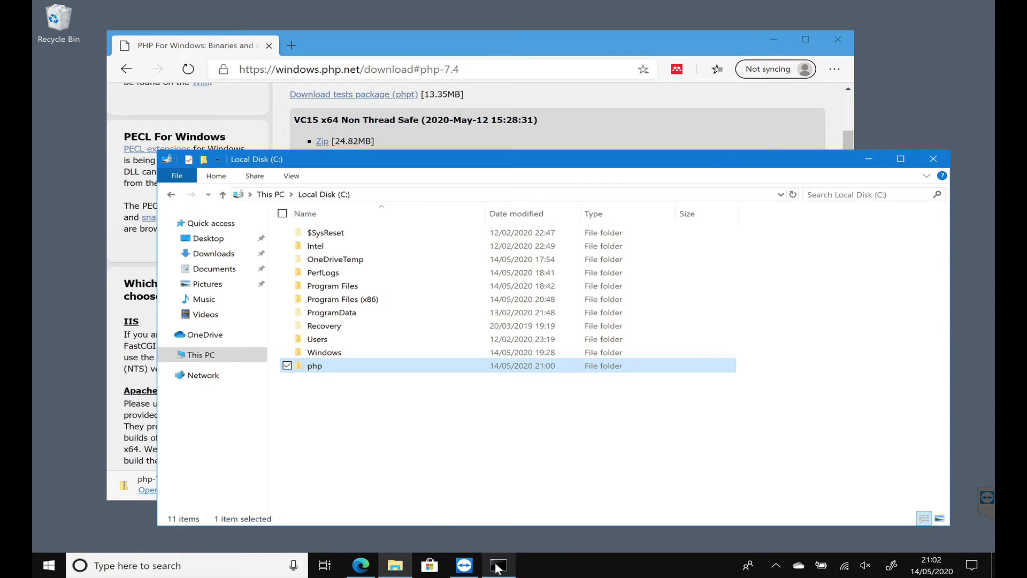
left_click(498, 566)
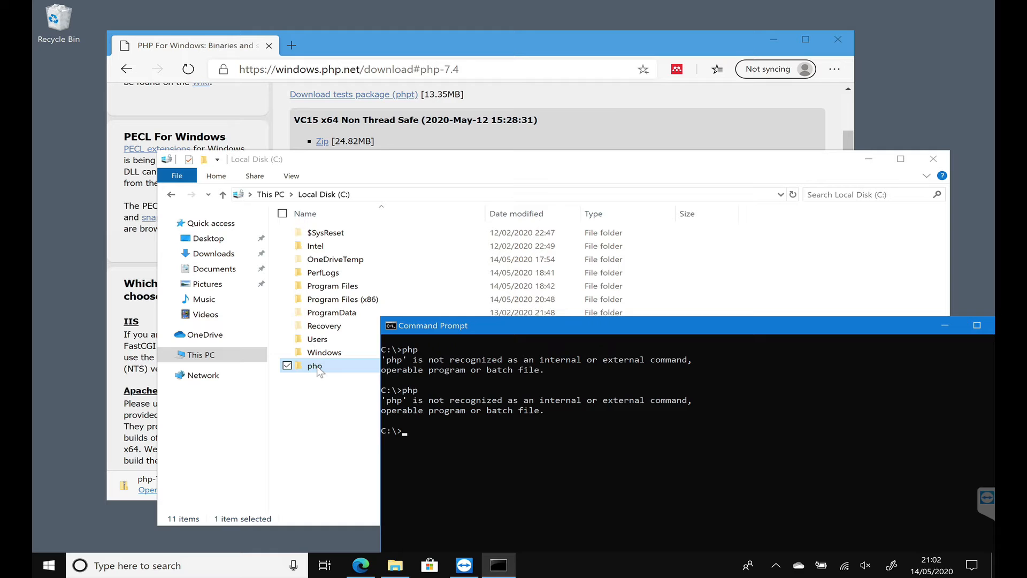
mouse_move(838, 39)
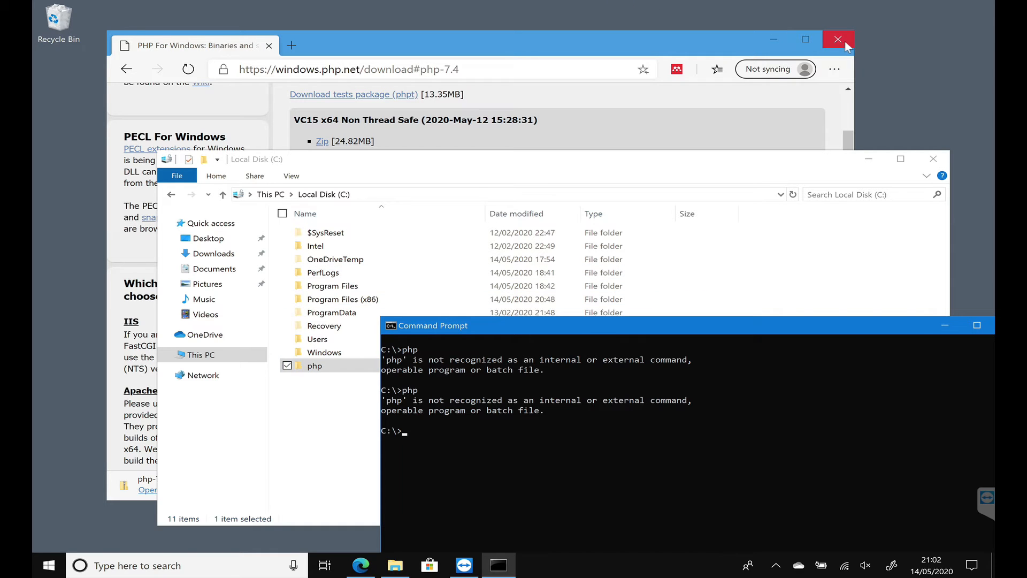
left_click(837, 39)
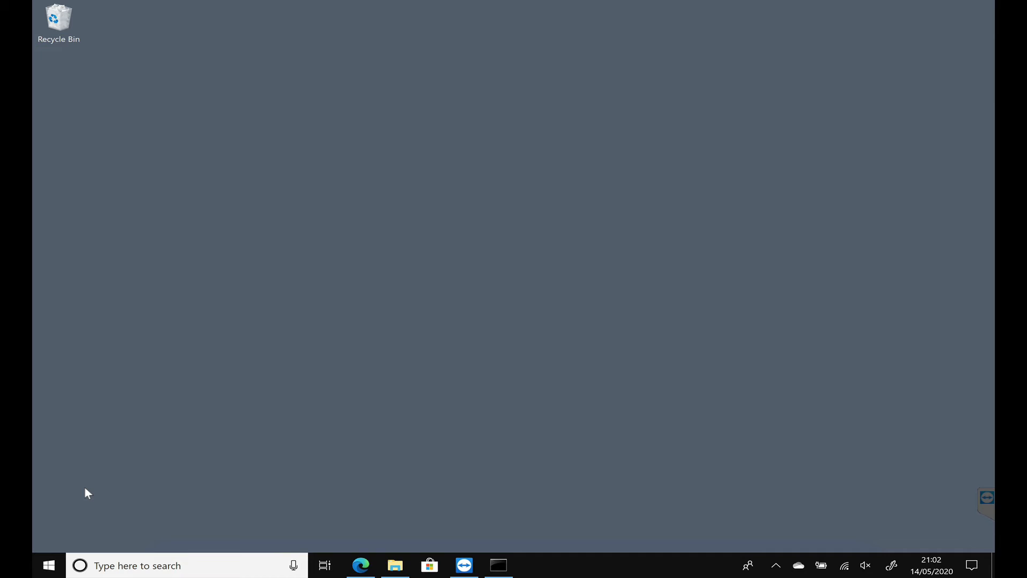
- Search Start for 'envir' and choose Edit the system environment variables
left_click(48, 565)
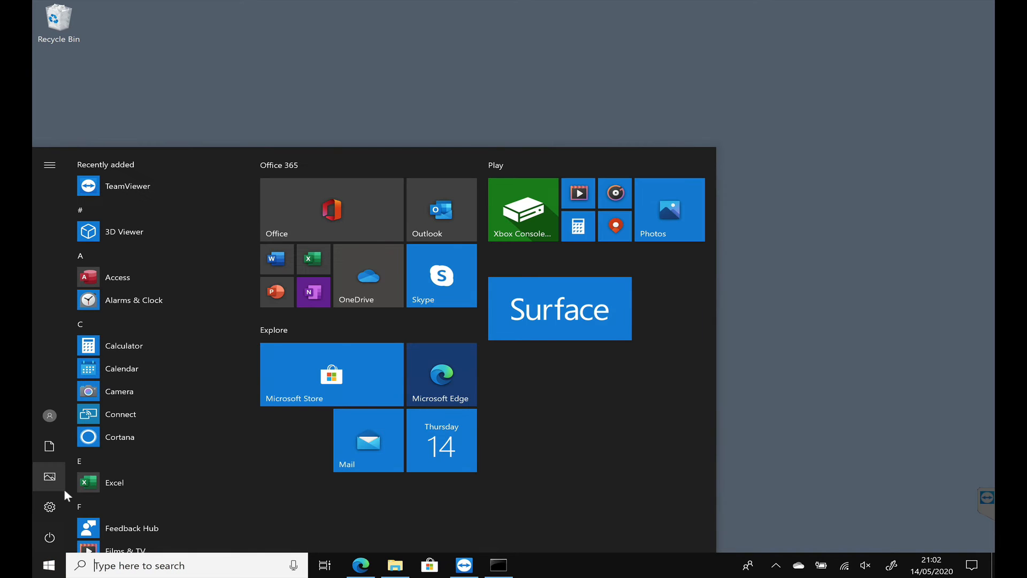
type("envir")
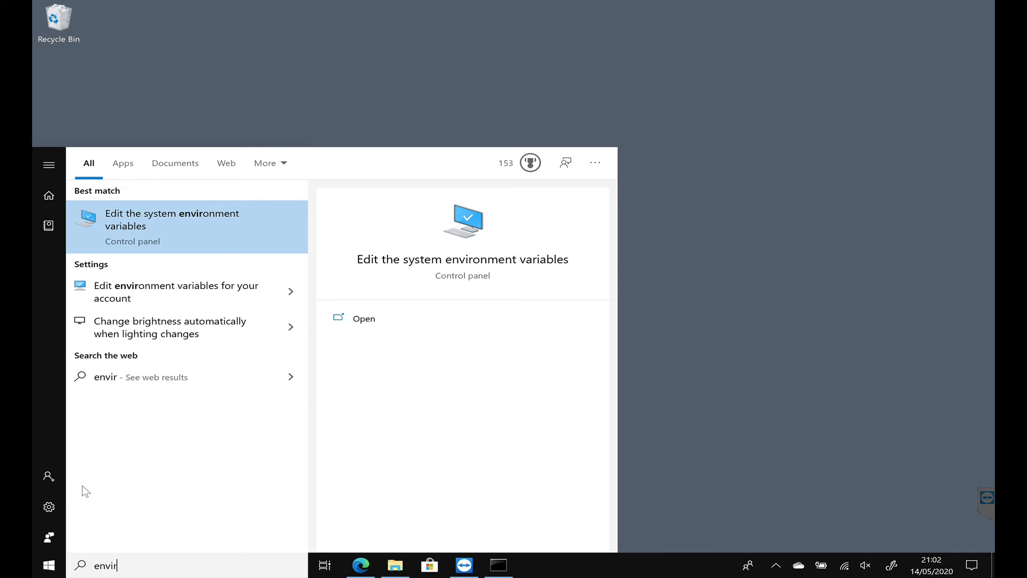
mouse_move(205, 342)
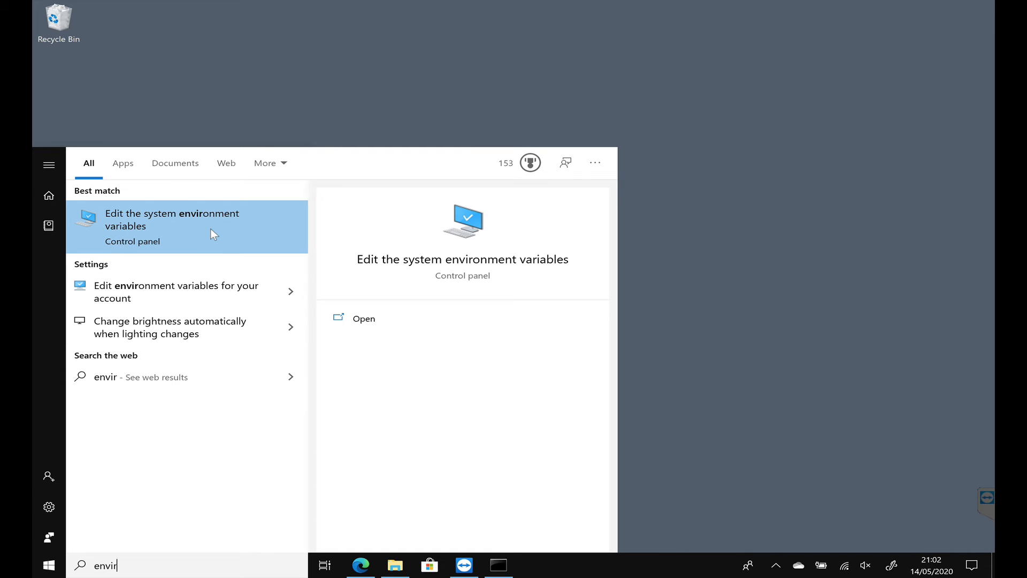
left_click(172, 220)
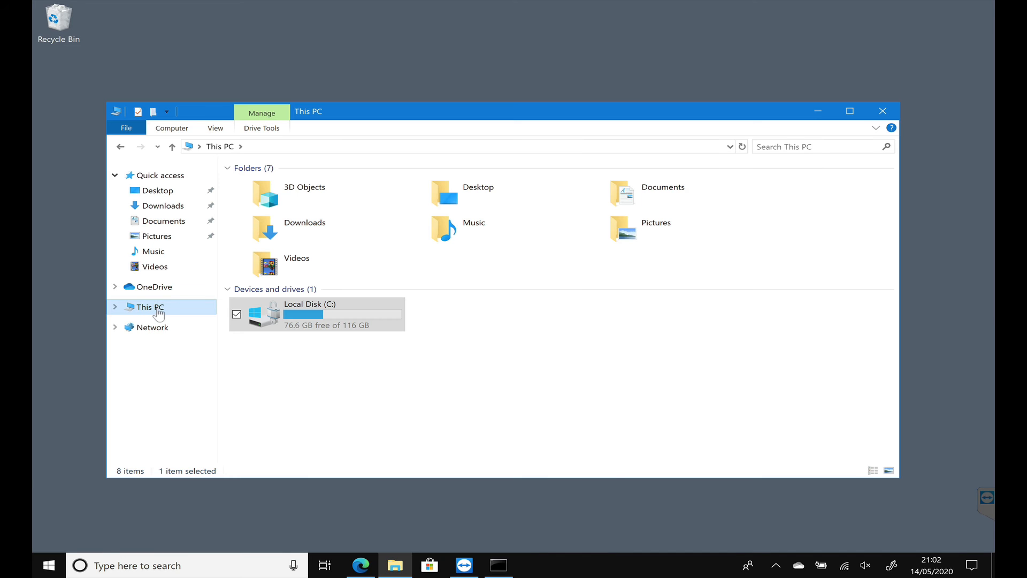
- Open This PC Properties, then Advanced system settings and Environment Variables
right_click(149, 307)
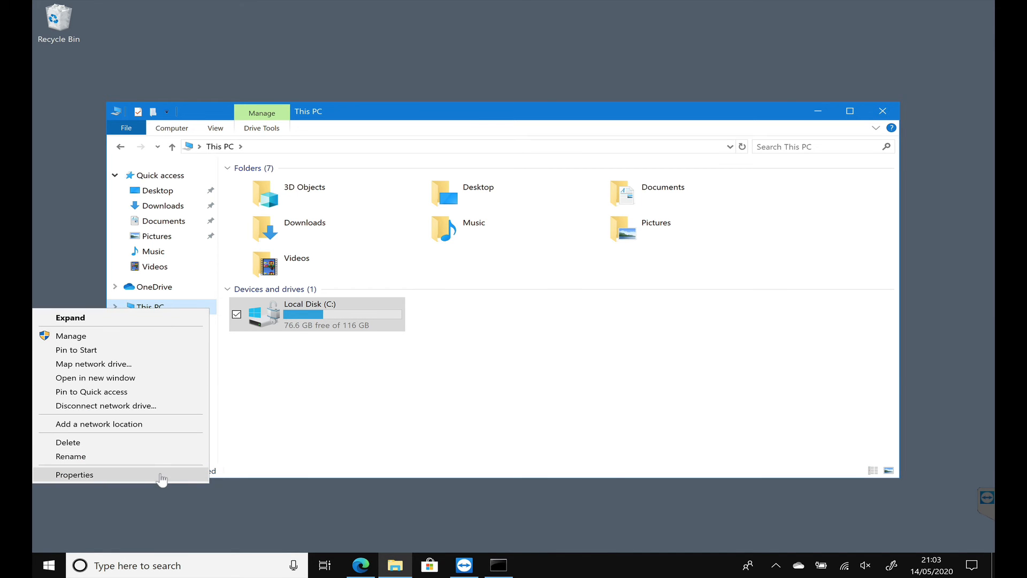
left_click(73, 474)
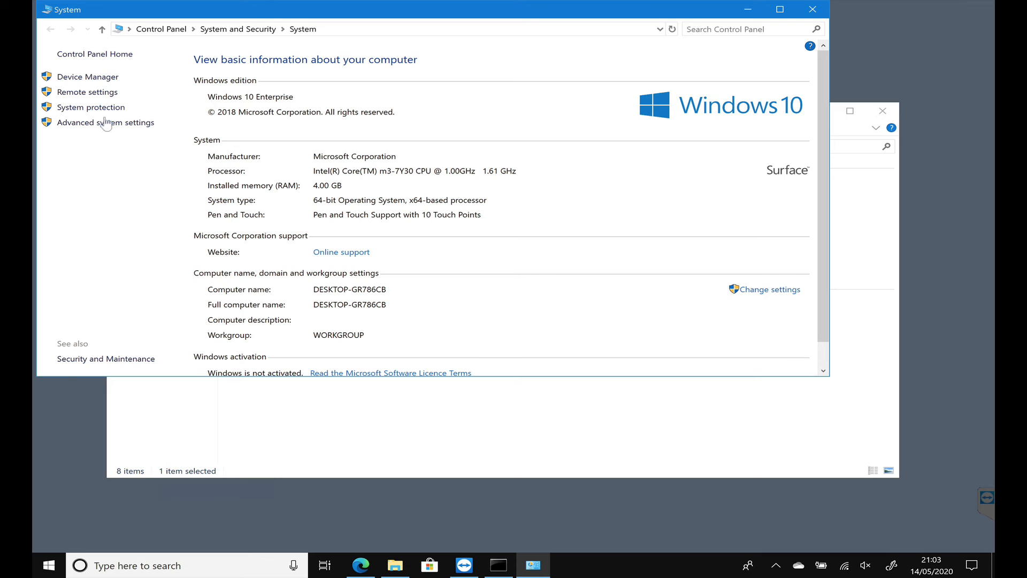
left_click(105, 122)
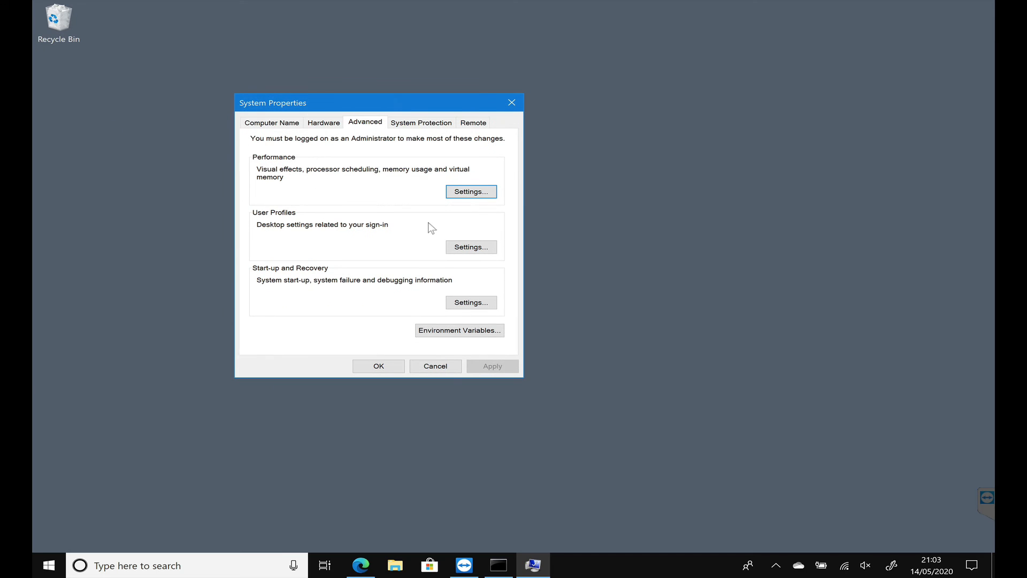
mouse_move(459, 329)
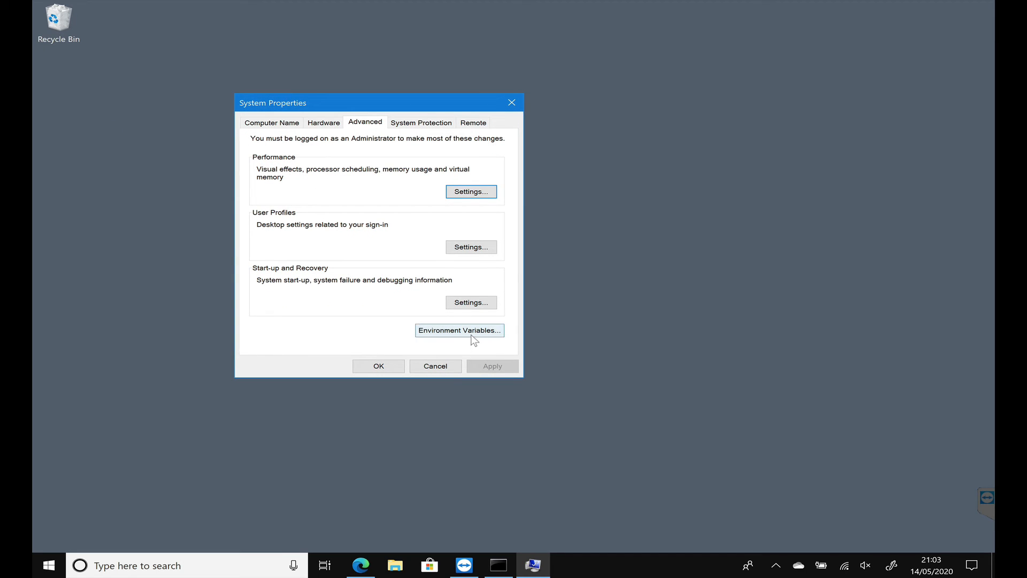
left_click(458, 330)
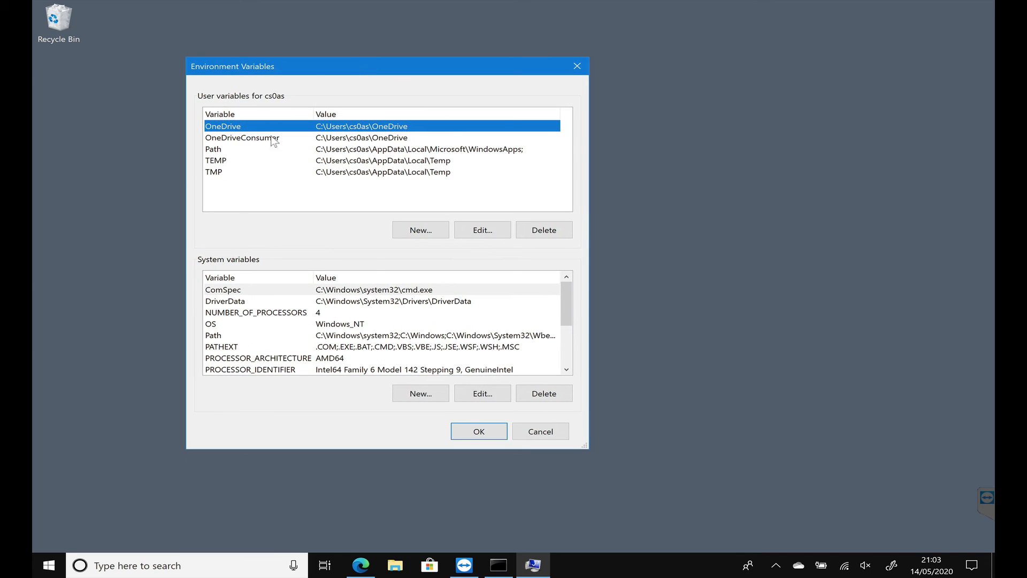
mouse_move(207, 107)
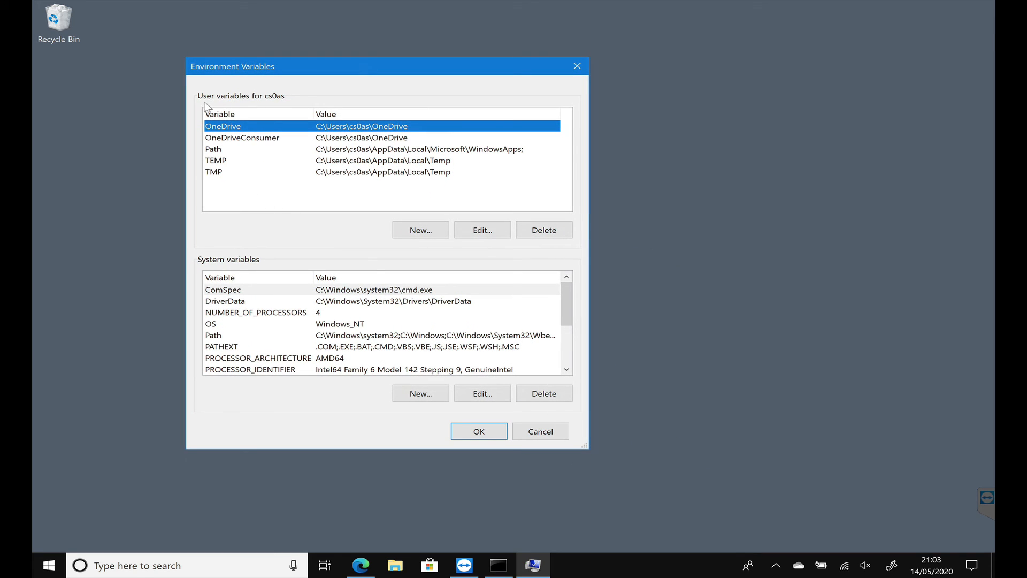
mouse_move(280, 108)
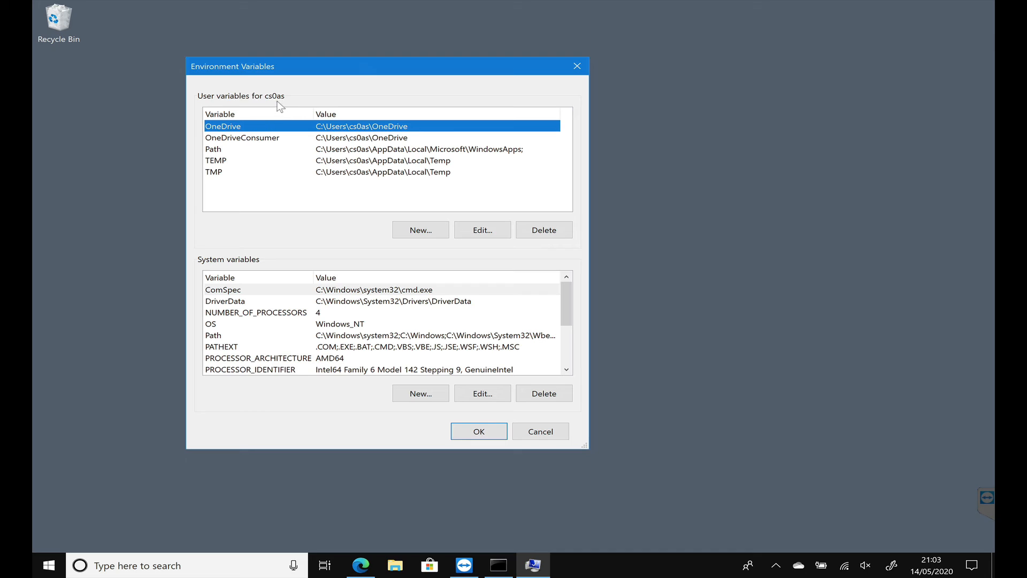
mouse_move(231, 158)
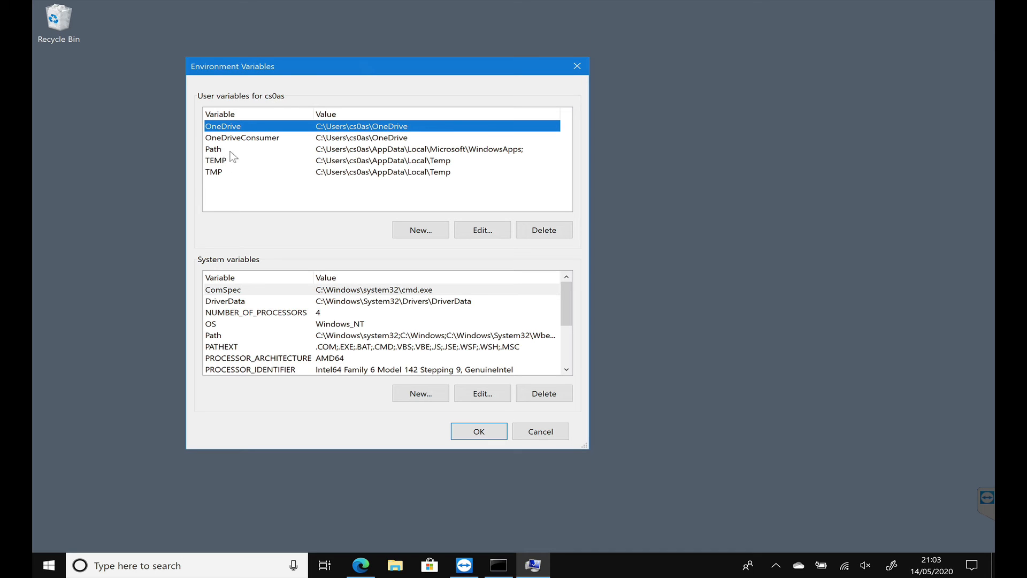
- Add a new C:\php entry to the user Path variable and confirm both dialogs
left_click(263, 149)
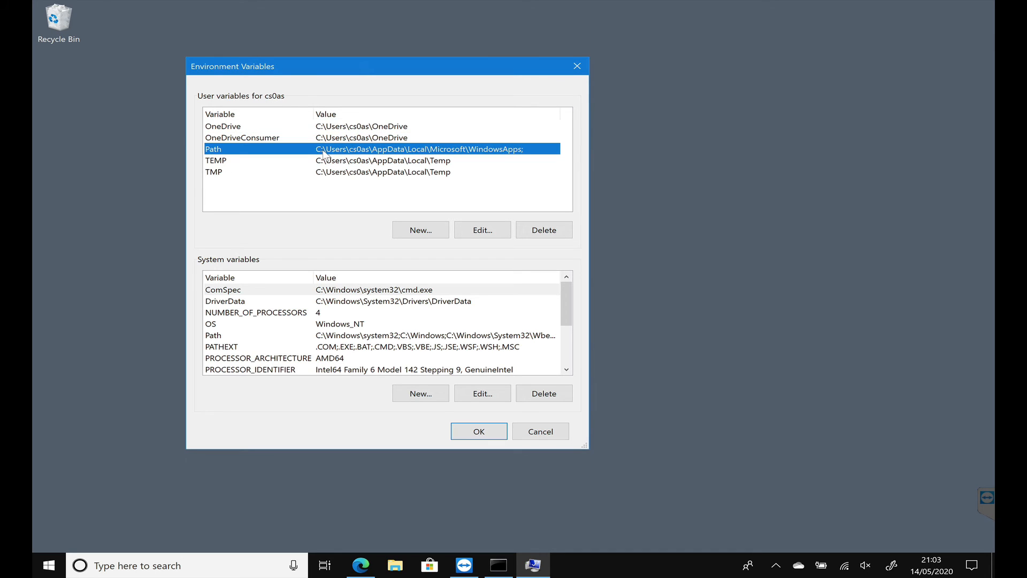
left_click(482, 230)
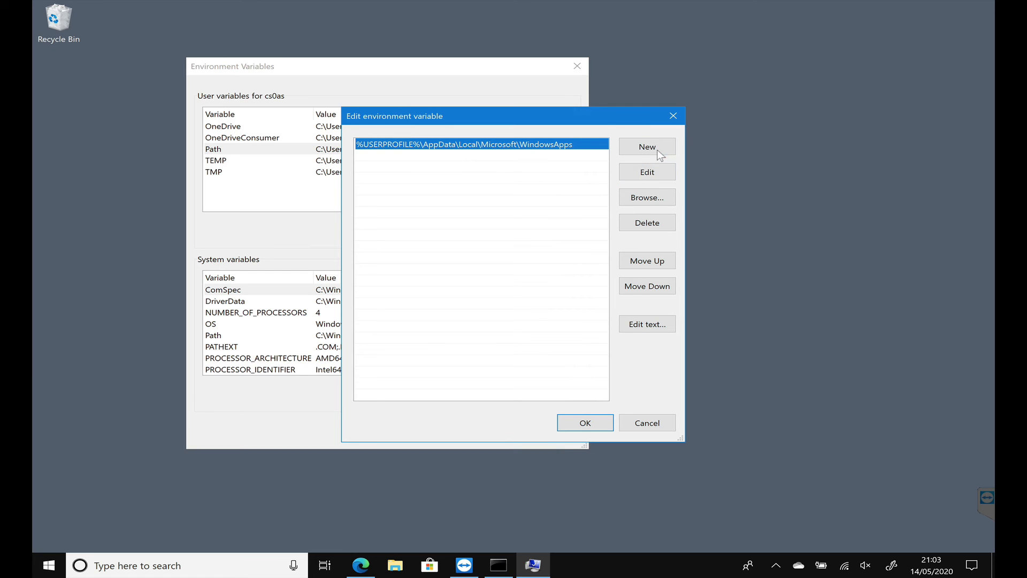
left_click(646, 146)
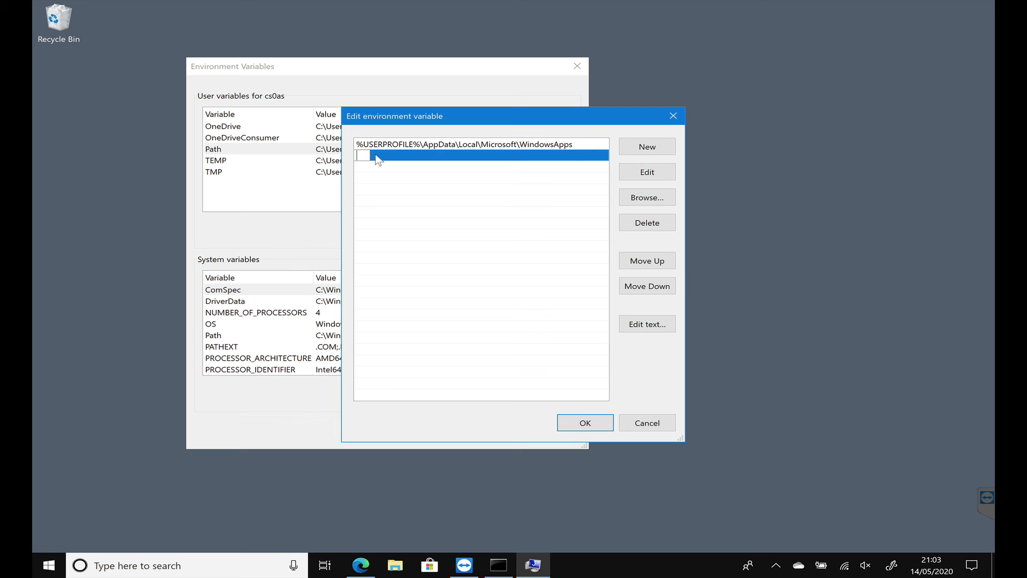
type("c")
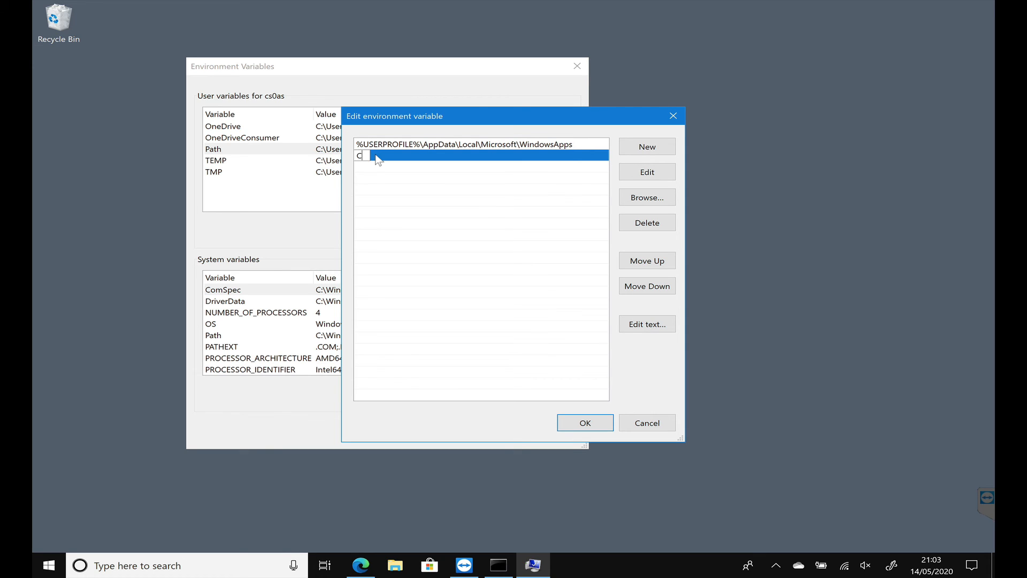
type(":")
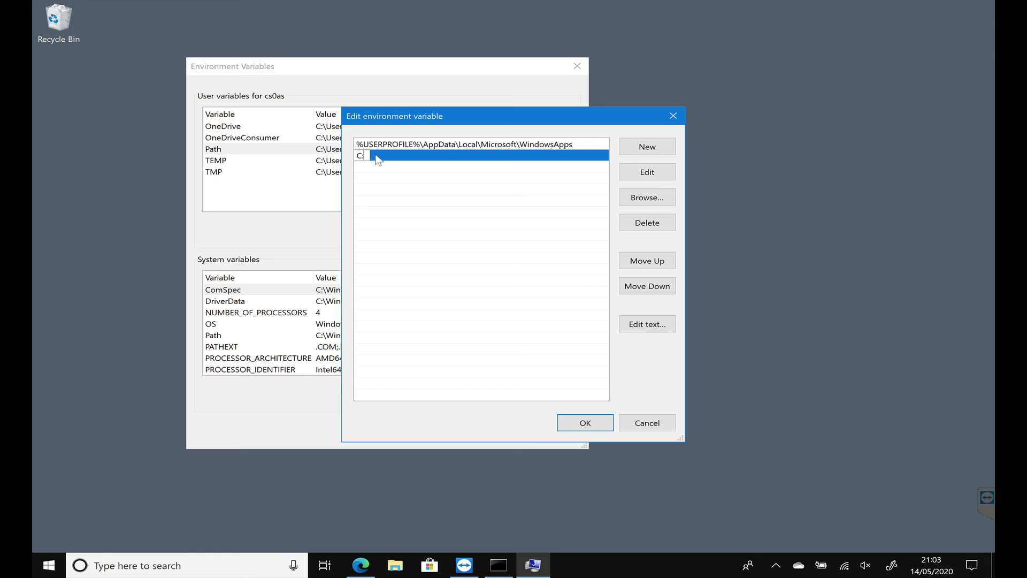
type("\\php")
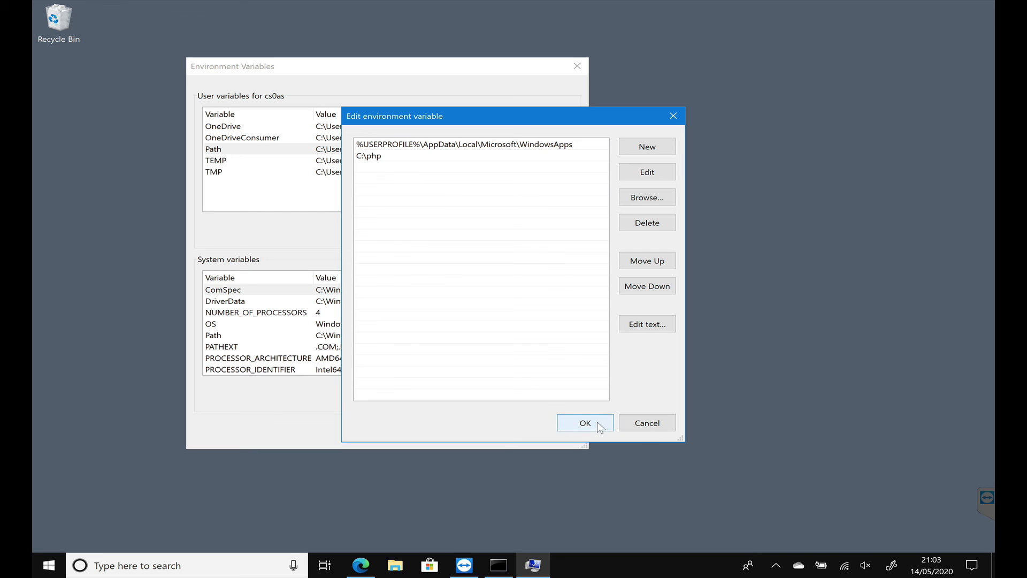
left_click(583, 423)
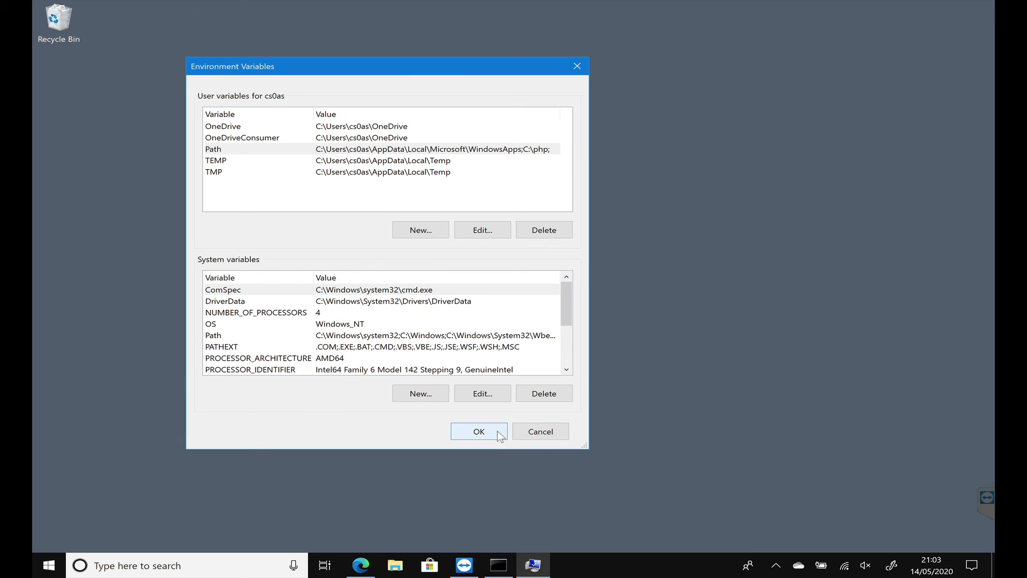
left_click(478, 431)
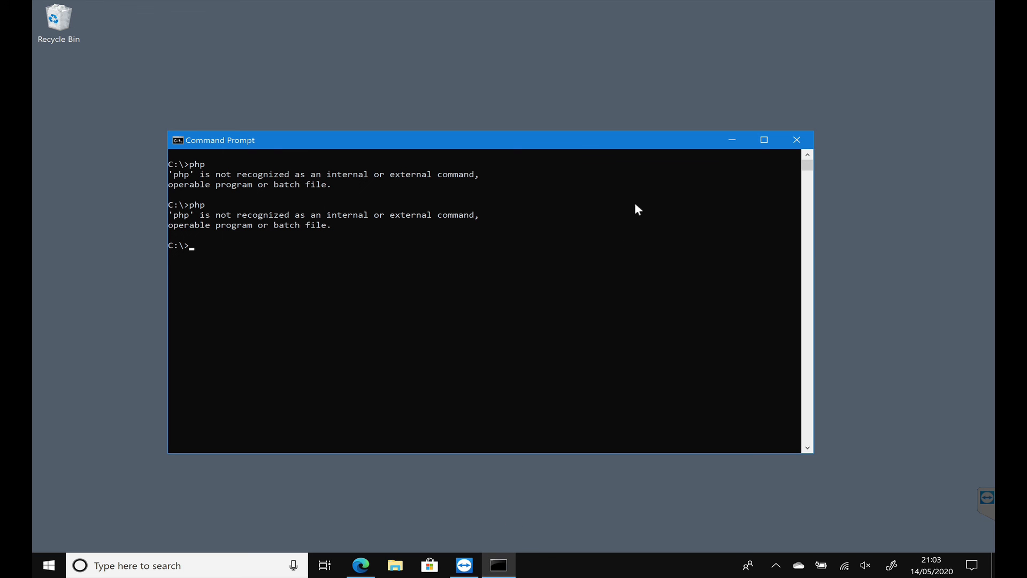
mouse_move(796, 140)
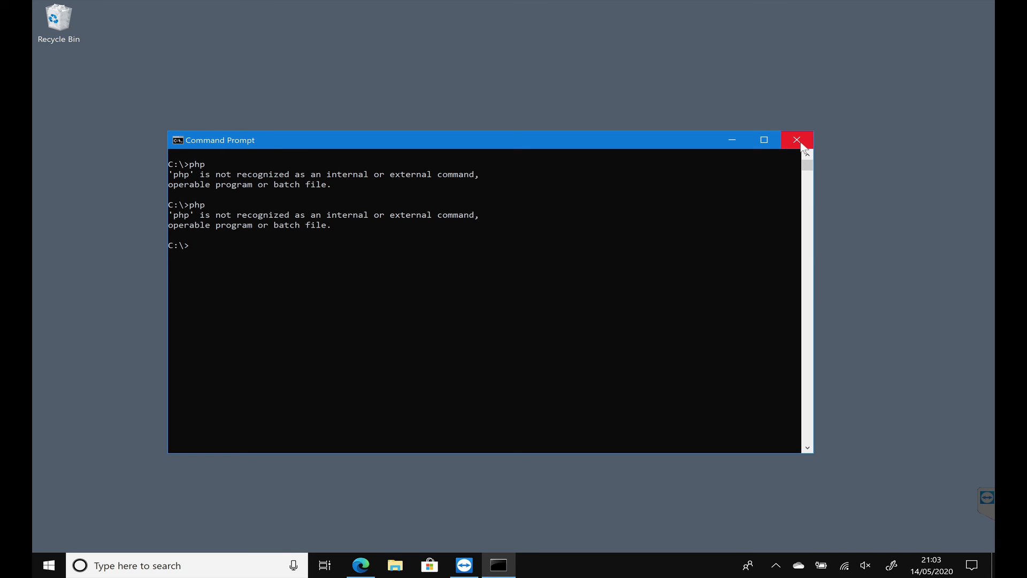
mouse_move(797, 139)
type("command")
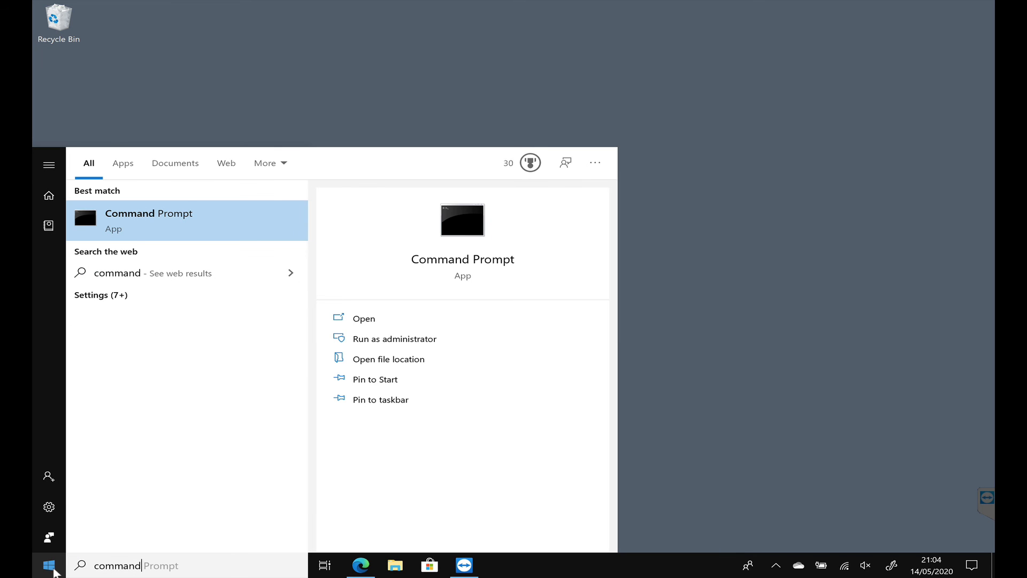
- Launch a new Command Prompt and run the php version check
left_click(149, 220)
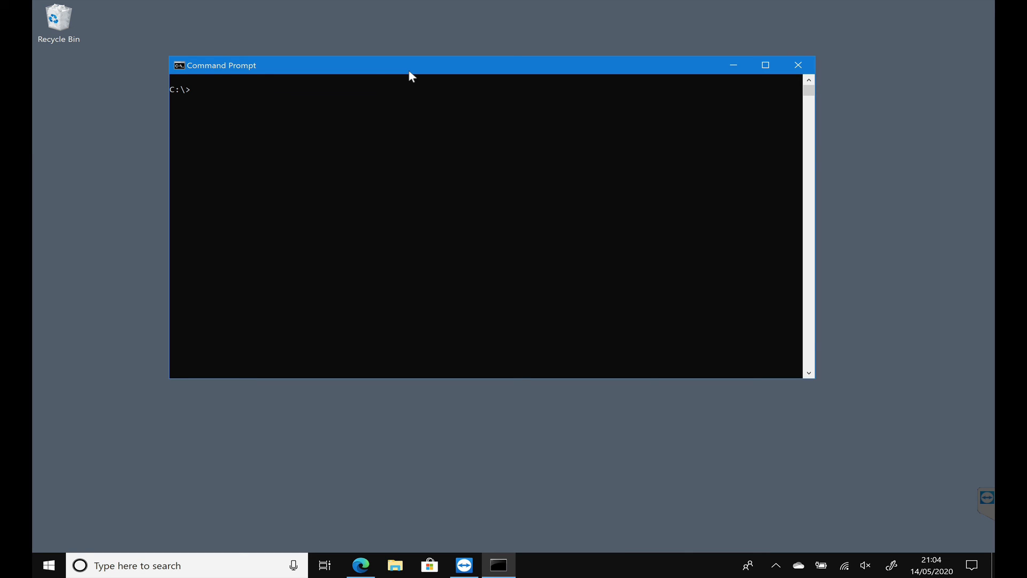
type("php -v")
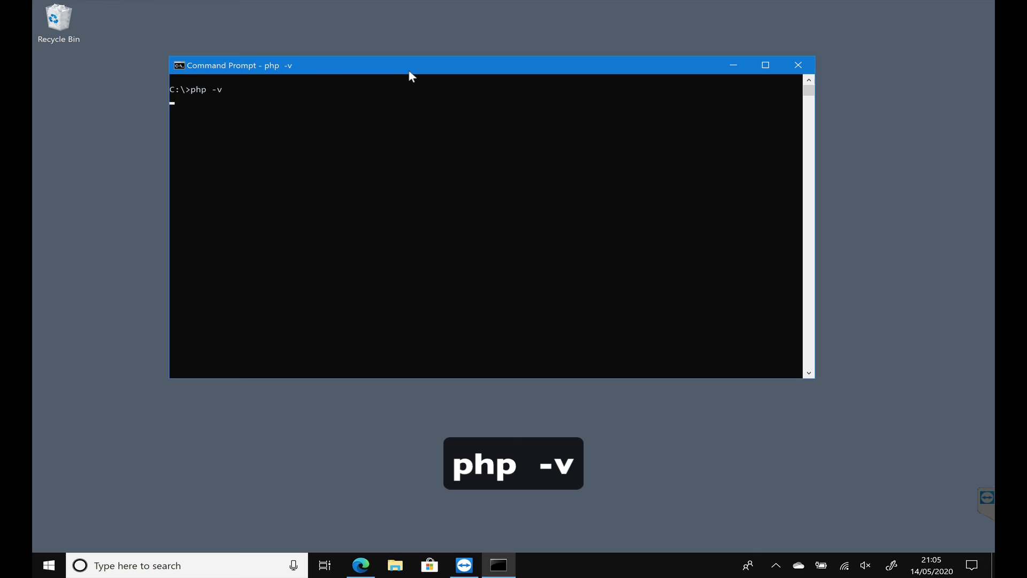
key("enter")
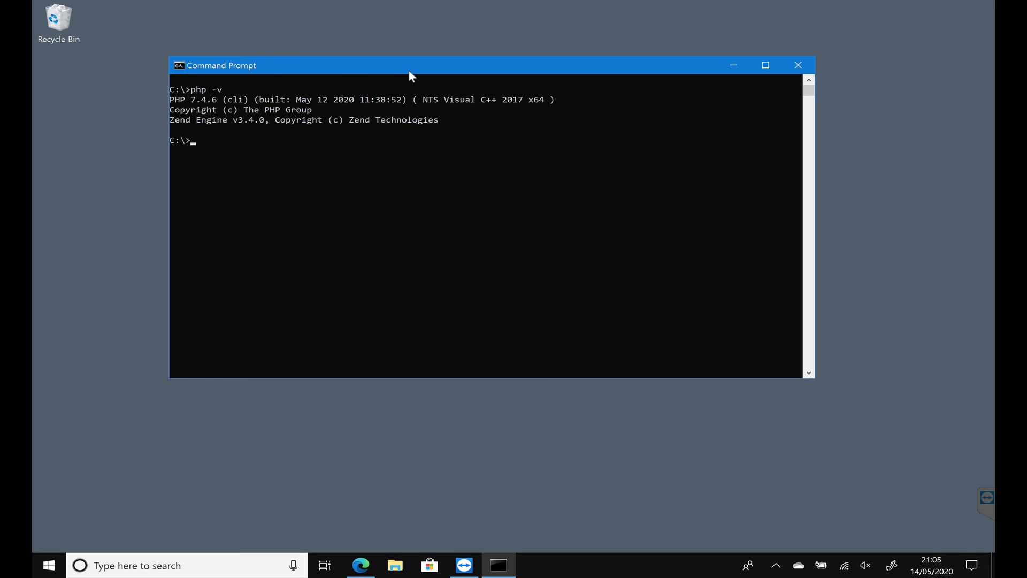